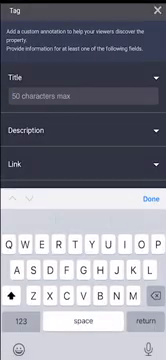
Start the tag's title by entering 'T' in the Title field
type("T")
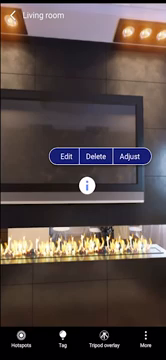
left_click(84, 188)
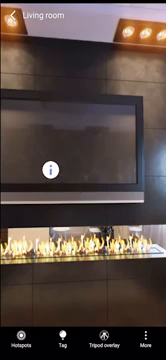
left_click(56, 166)
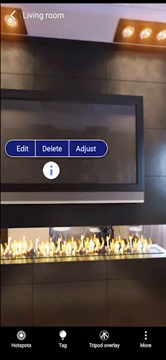